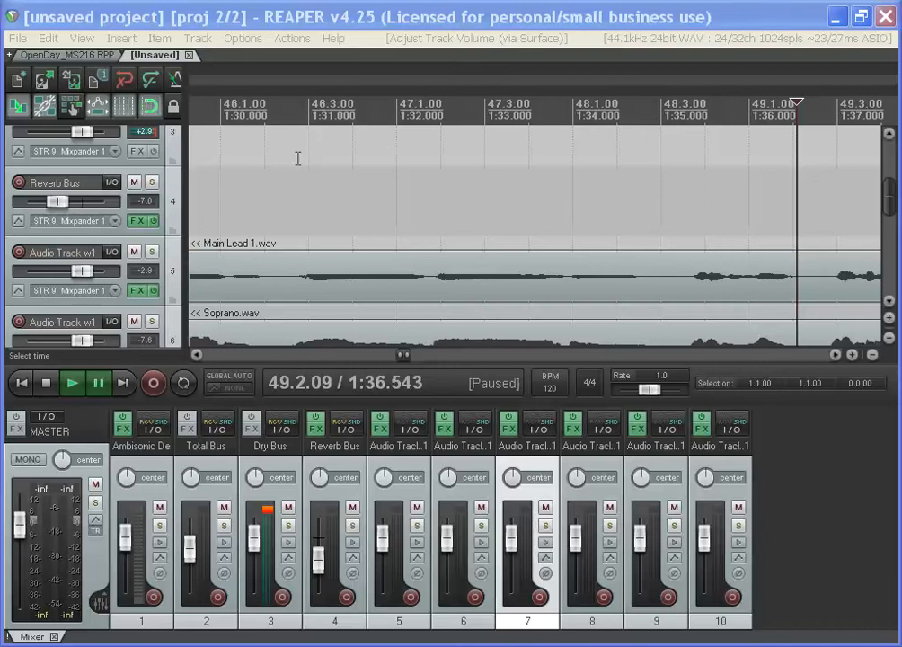
{"action": "mouse_move", "coordinate": [280, 191]}
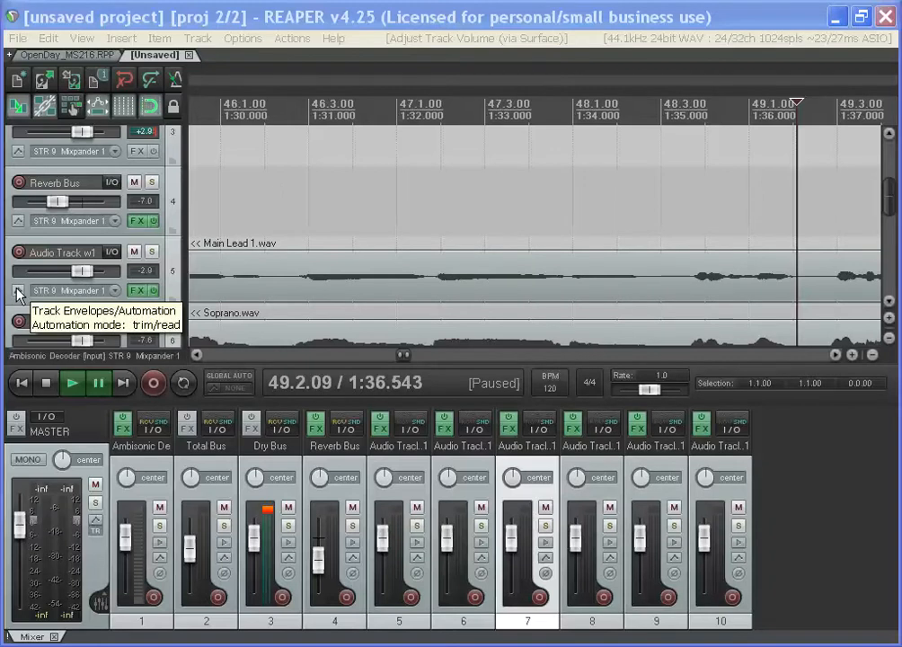
{"action": "mouse_move", "coordinate": [76, 283]}
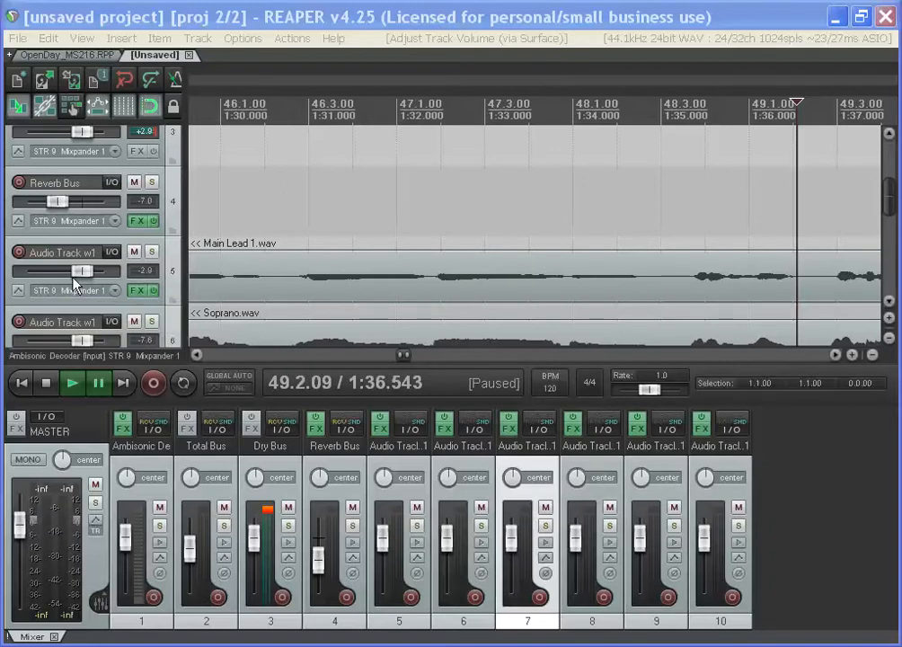
{"action": "mouse_move", "coordinate": [404, 355]}
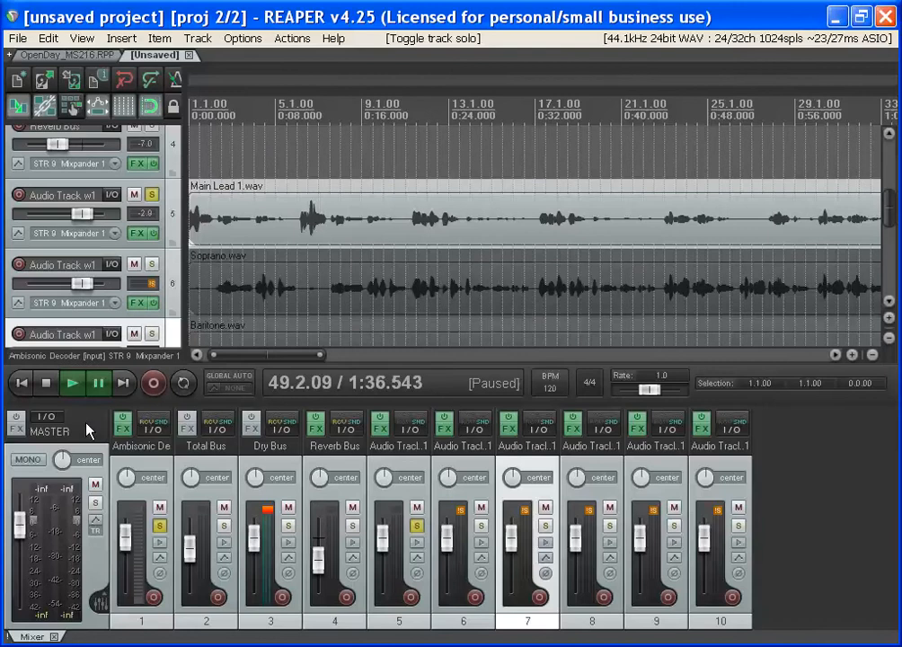
Play the soloed track briefly, stop, and return to the project start
{"action": "left_click", "coordinate": [72, 383]}
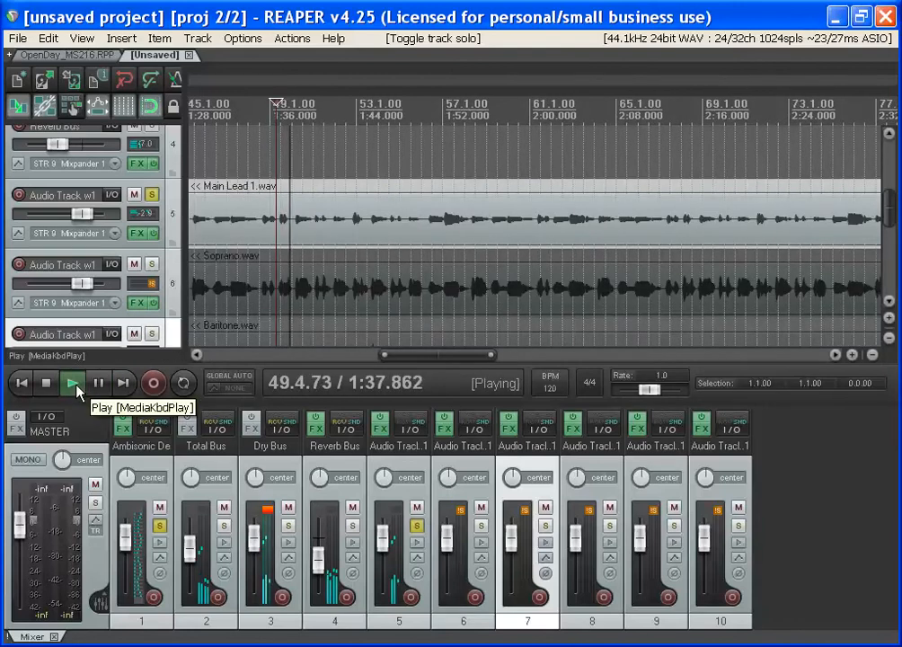
{"action": "left_click", "coordinate": [46, 383]}
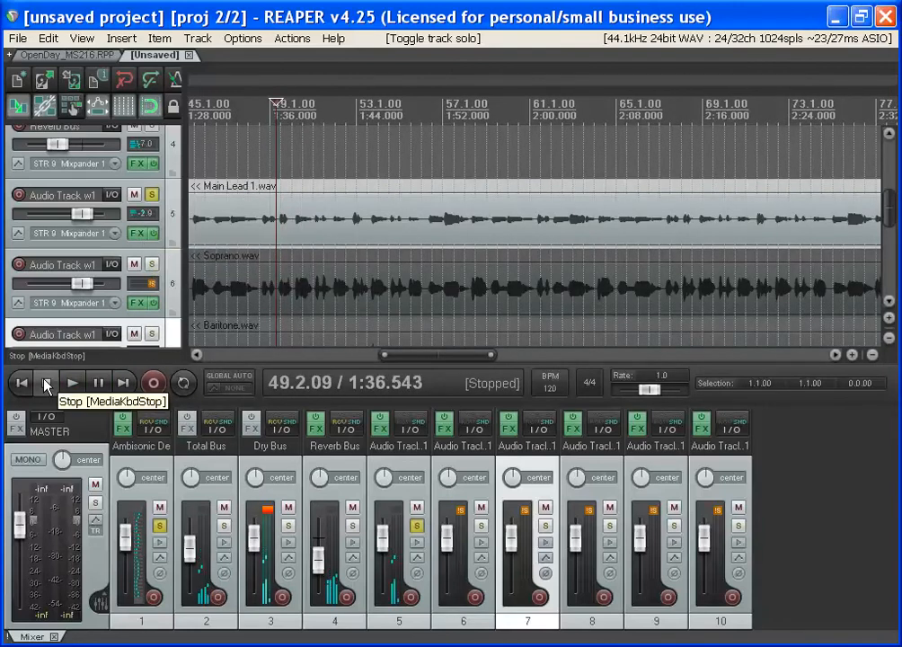
{"action": "left_click", "coordinate": [21, 382]}
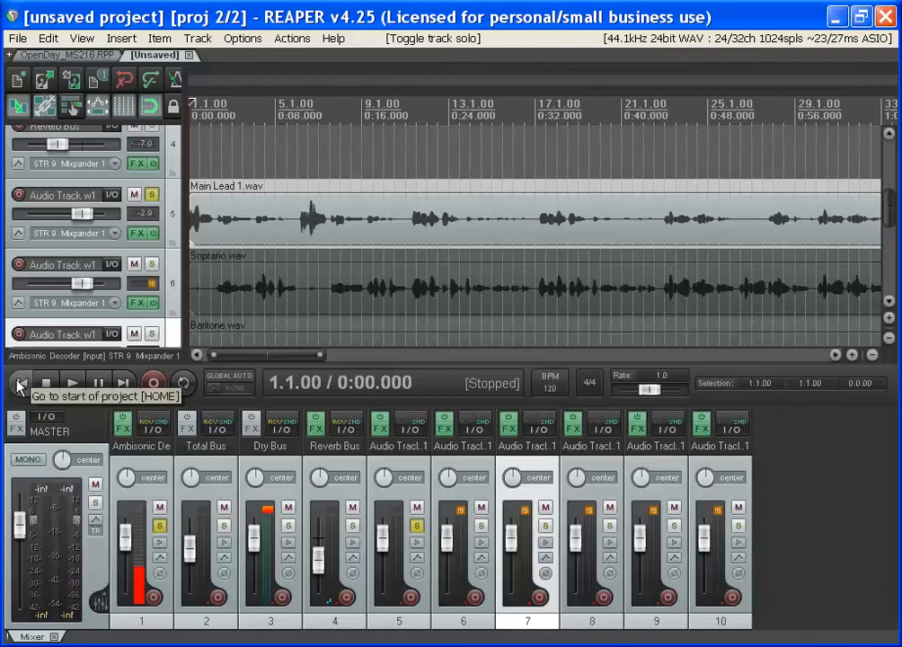
{"action": "mouse_move", "coordinate": [148, 235]}
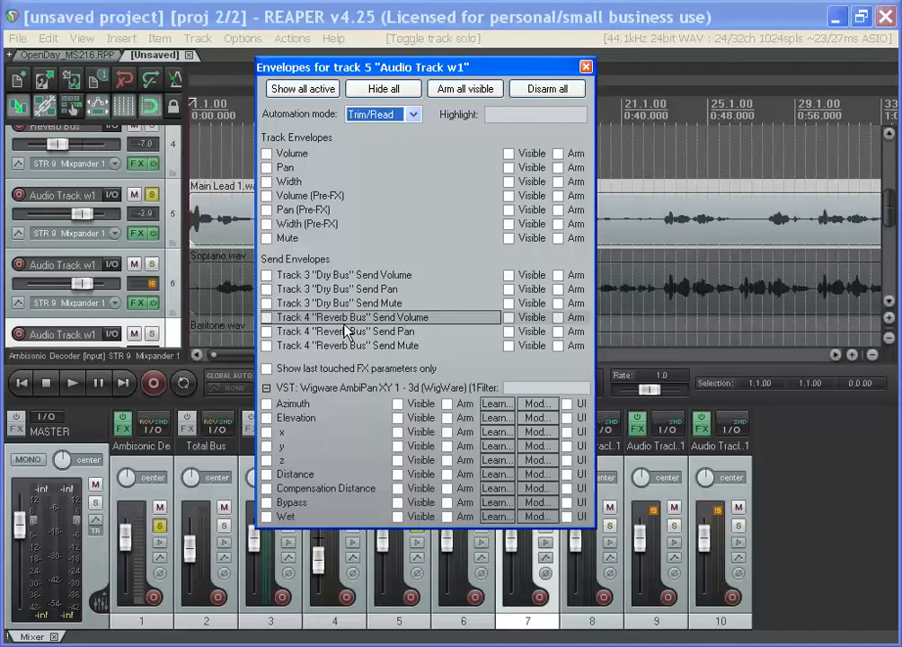
{"action": "mouse_move", "coordinate": [351, 400]}
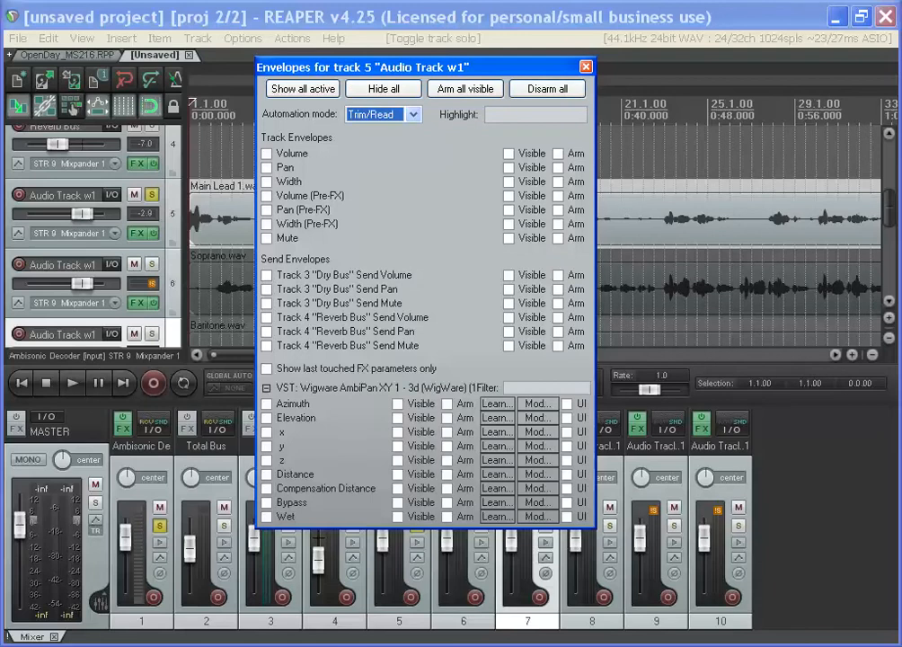
Close Audio Track w1's envelope list window
{"action": "left_click", "coordinate": [586, 67]}
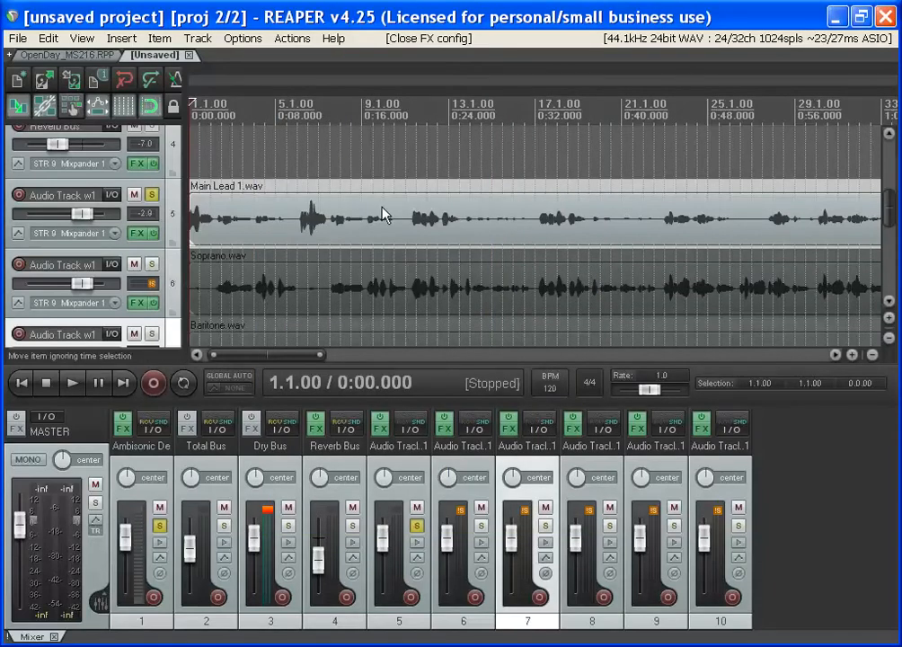
{"action": "mouse_move", "coordinate": [142, 233]}
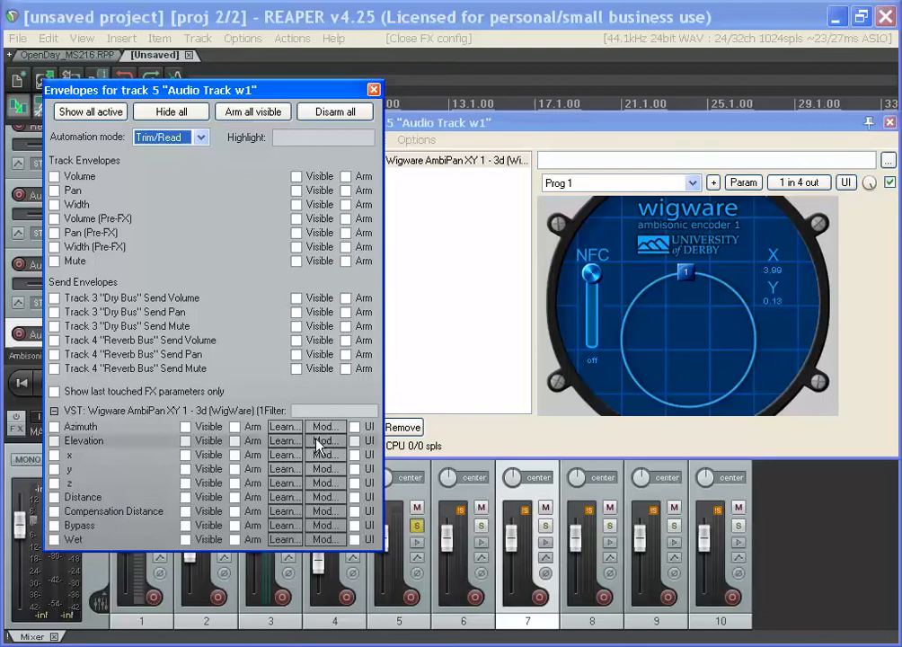
Enable the Wigware AmbiPan Azimuth envelope, then close the envelope list
{"action": "left_click", "coordinate": [55, 426]}
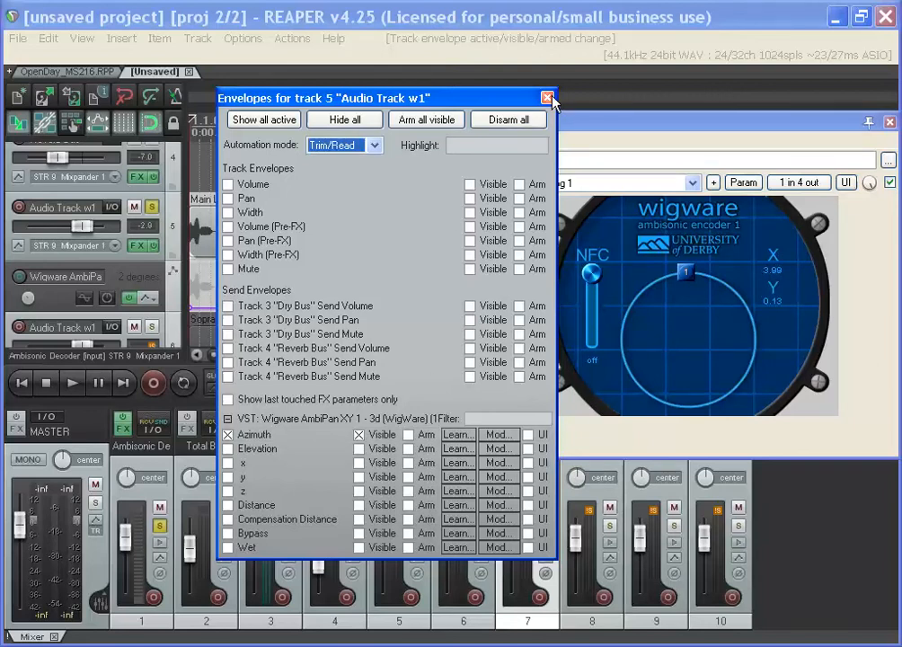
{"action": "left_click", "coordinate": [548, 97]}
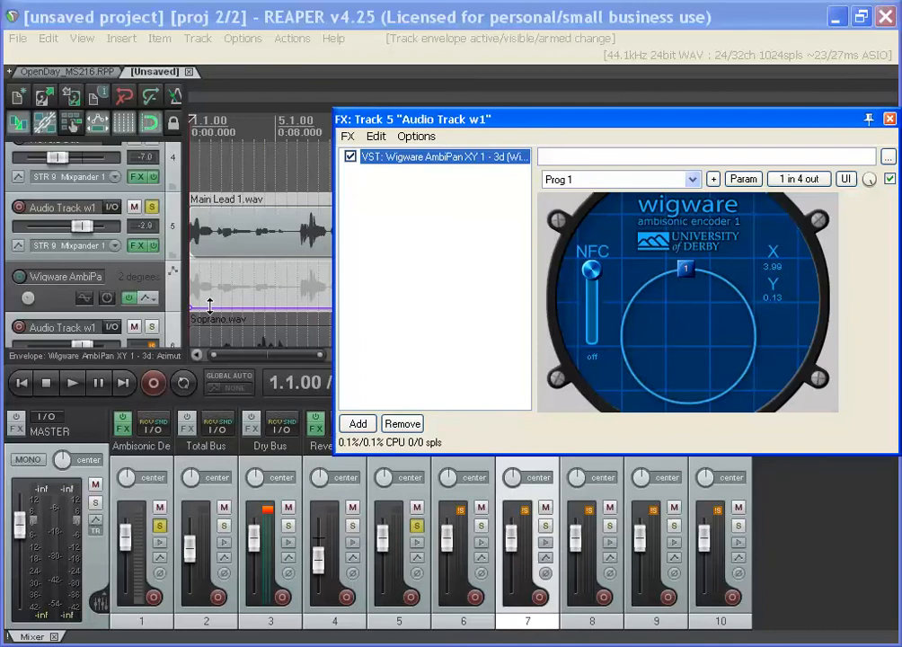
Enlarge the Azimuth envelope lane and draw rising ramp points into it
{"action": "left_click_drag", "start_coordinate": [685, 269], "coordinate": [620, 323]}
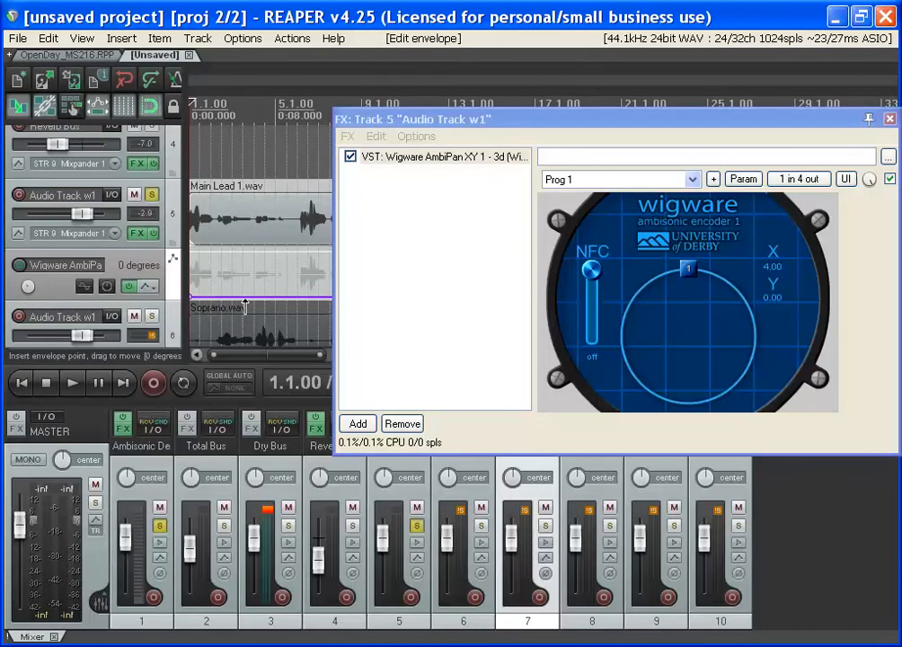
{"action": "mouse_move", "coordinate": [252, 297]}
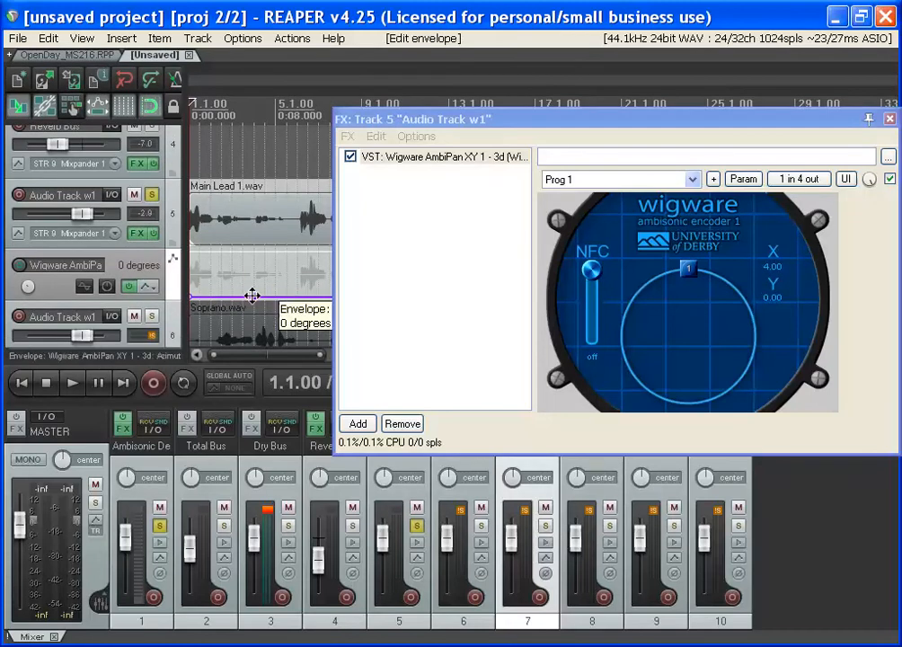
{"action": "left_click_drag", "start_coordinate": [252, 296], "coordinate": [299, 252]}
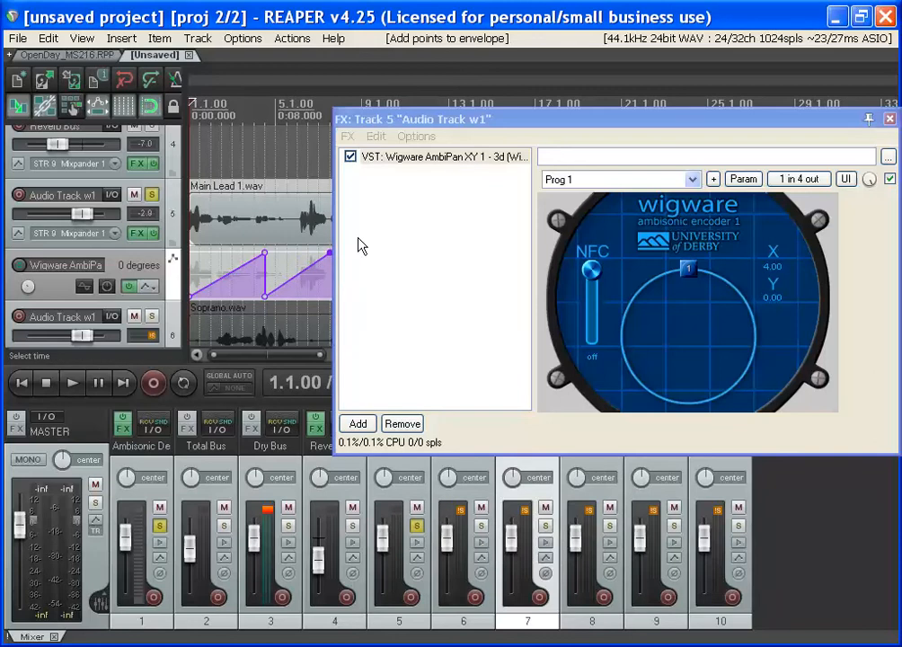
{"action": "mouse_move", "coordinate": [539, 119]}
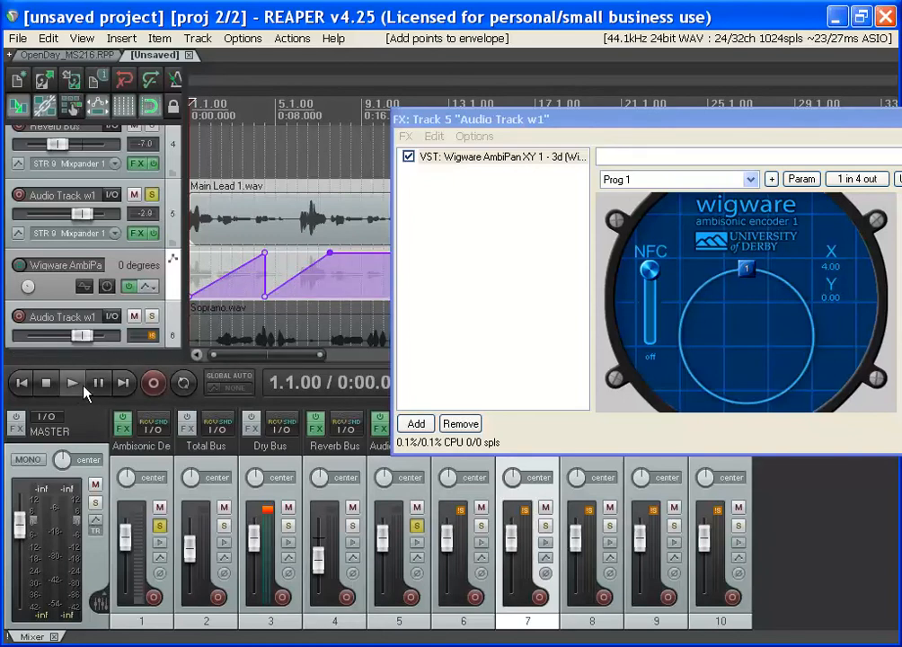
{"action": "left_click", "coordinate": [72, 382]}
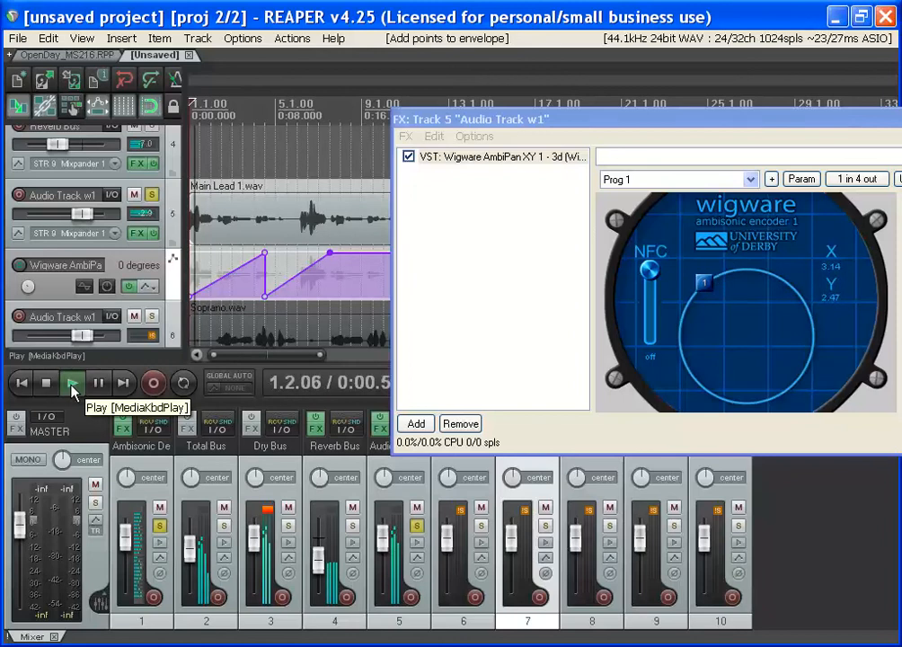
{"action": "left_click", "coordinate": [72, 383]}
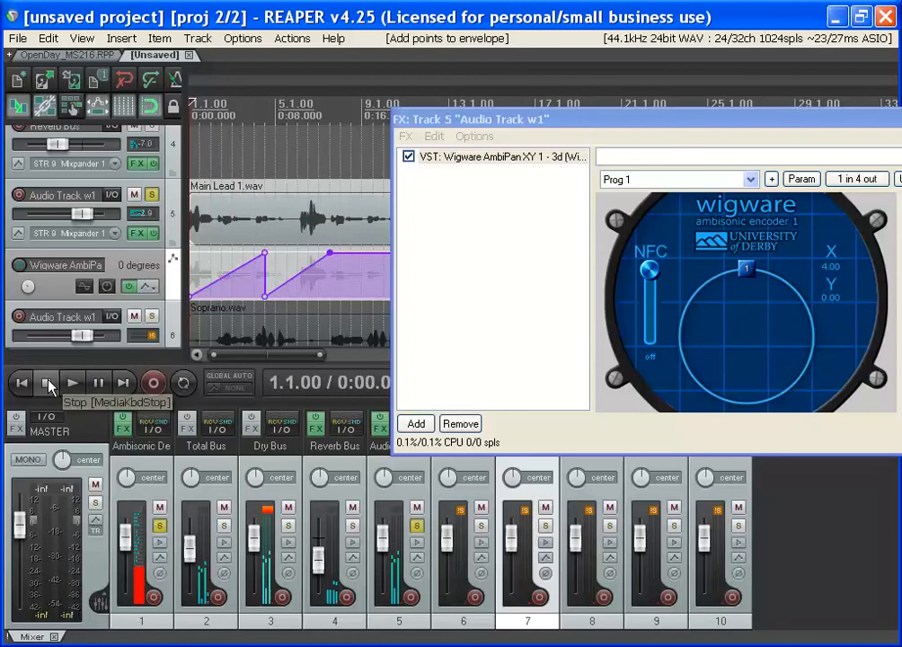
{"action": "left_click", "coordinate": [45, 383]}
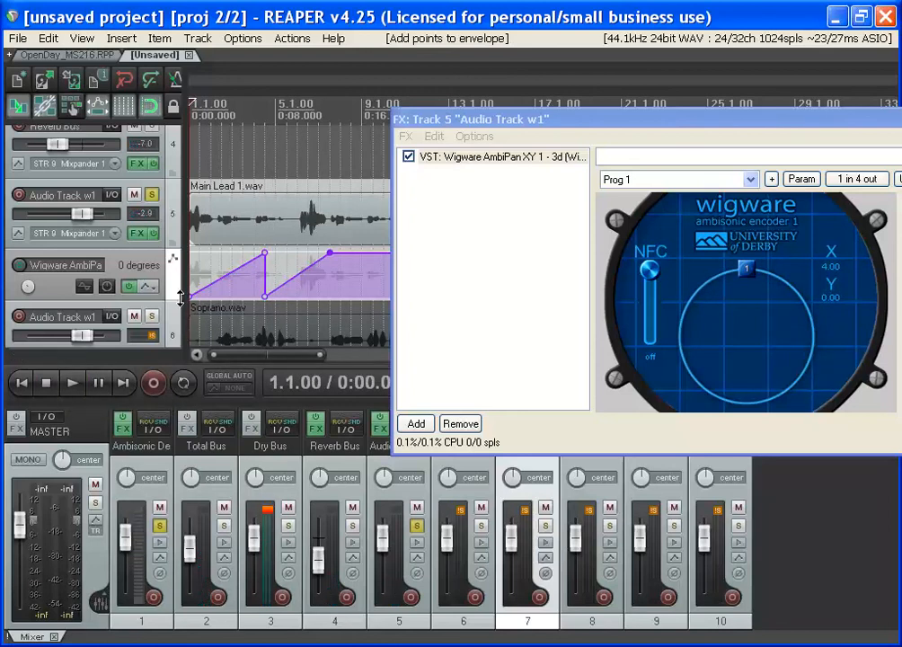
{"action": "mouse_move", "coordinate": [204, 332]}
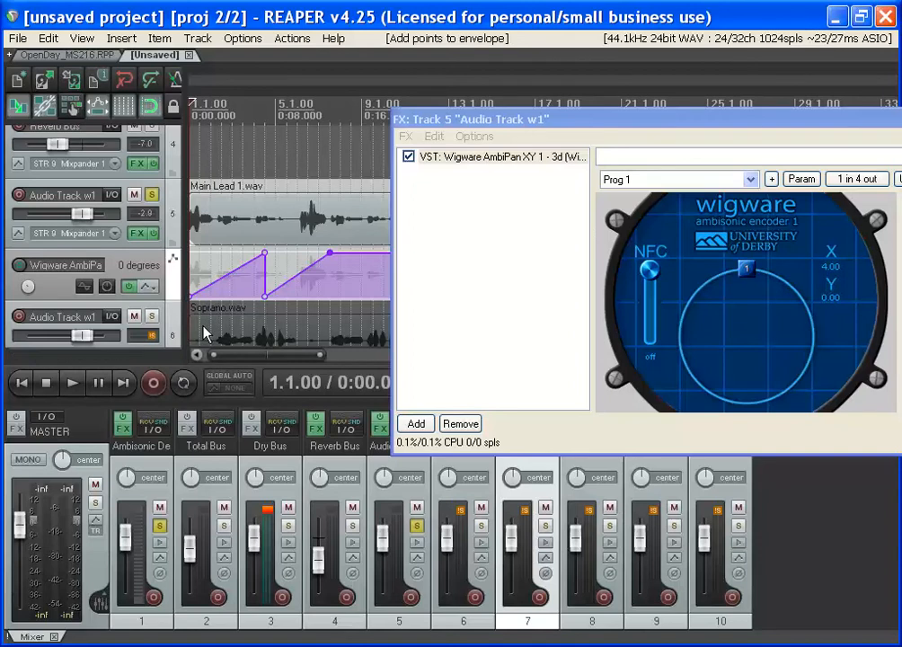
Move the AmbiPan encoder window into view and pan the source to X 1.22, Y 1.53
{"action": "left_click_drag", "start_coordinate": [471, 119], "coordinate": [557, 105]}
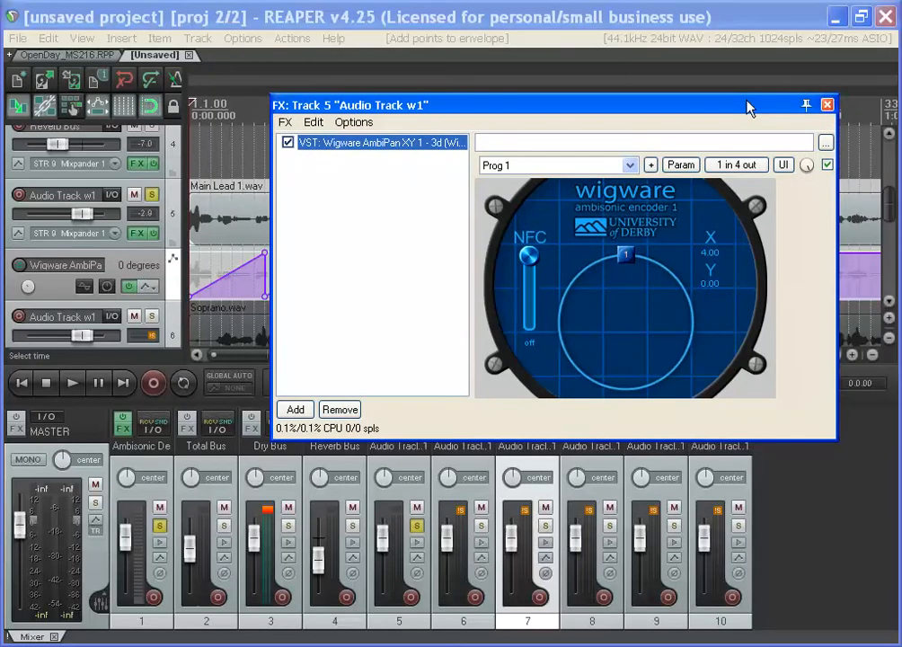
{"action": "left_click_drag", "start_coordinate": [750, 105], "coordinate": [763, 106]}
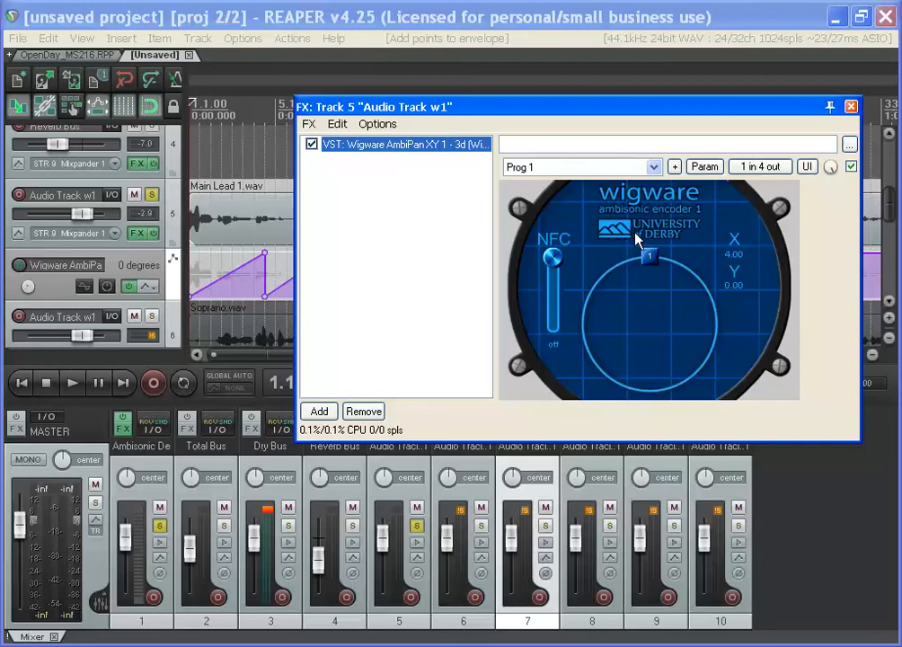
{"action": "mouse_move", "coordinate": [660, 240]}
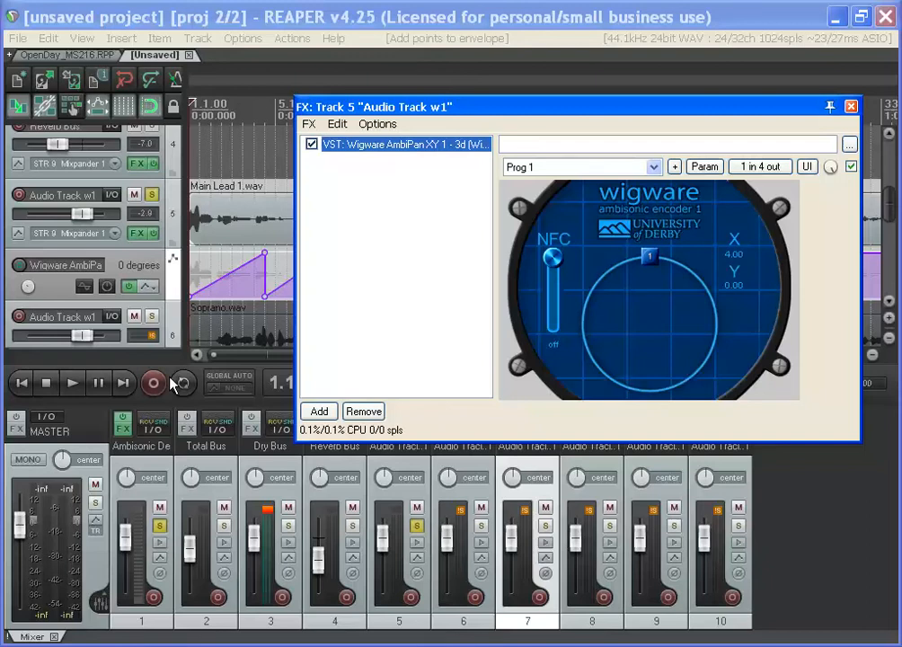
{"action": "mouse_move", "coordinate": [652, 286]}
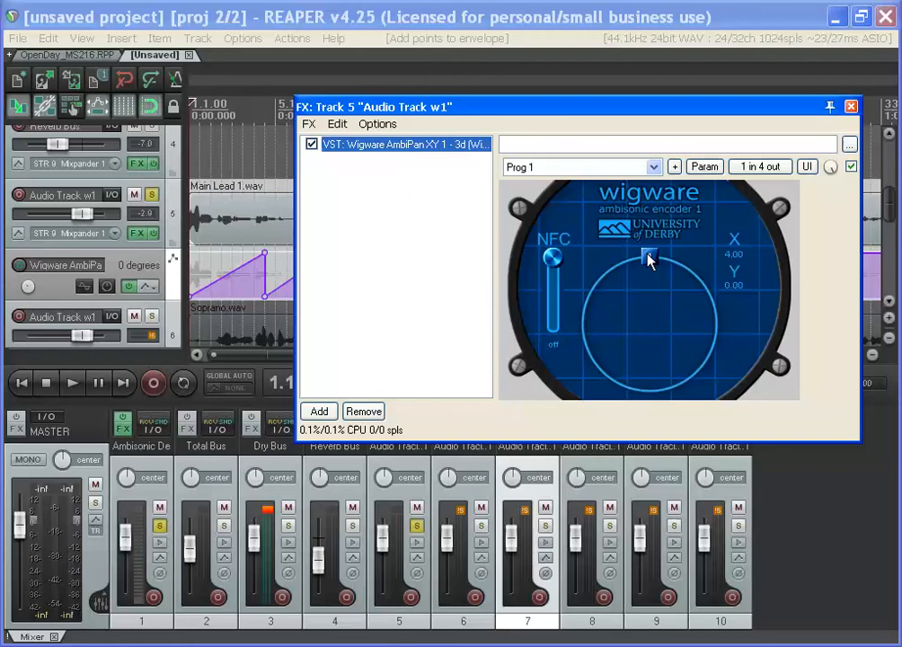
{"action": "left_click_drag", "start_coordinate": [650, 254], "coordinate": [649, 276]}
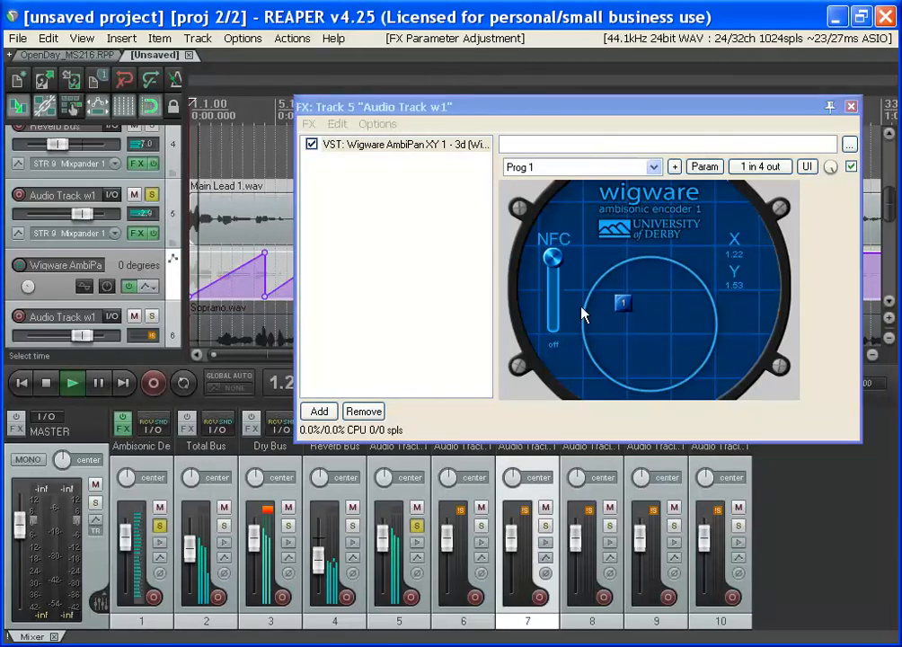
Drag the source around the encoder circle, through X -3.31/Y 1.53 and X -0.75/Y -3.92
{"action": "left_click_drag", "start_coordinate": [623, 303], "coordinate": [623, 378]}
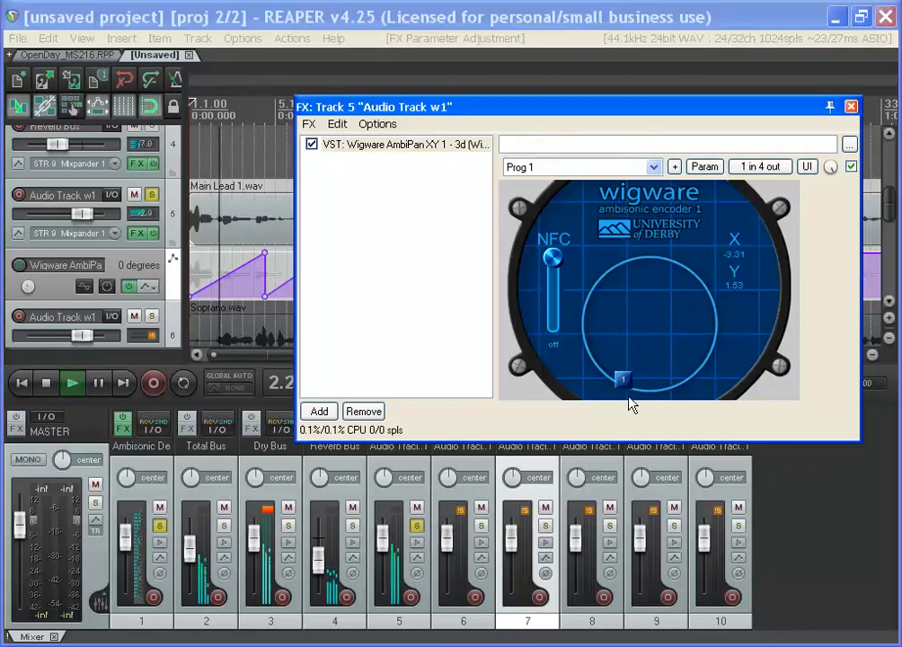
{"action": "left_click_drag", "start_coordinate": [622, 379], "coordinate": [714, 334]}
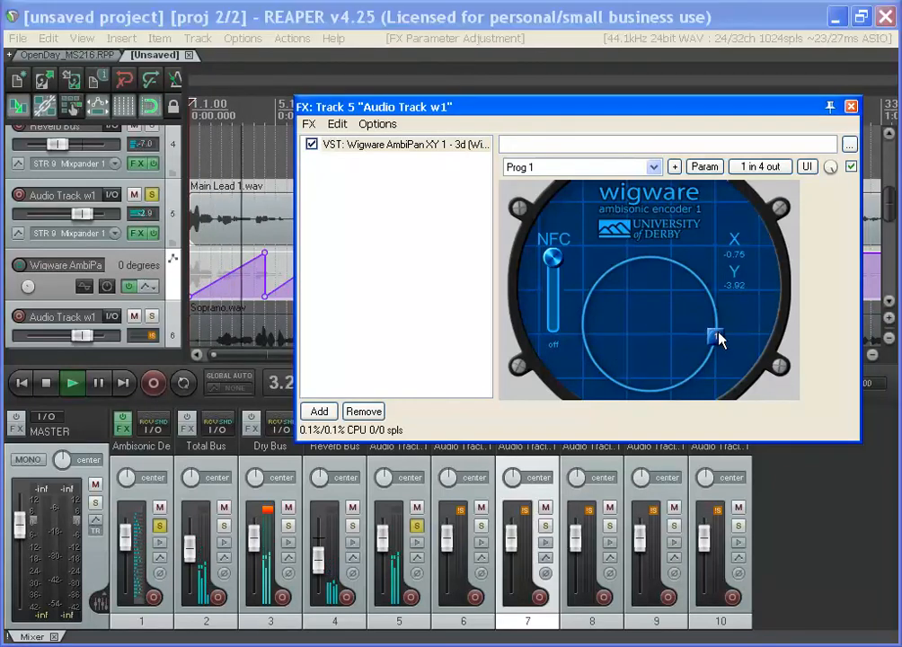
{"action": "left_click_drag", "start_coordinate": [716, 335], "coordinate": [649, 299]}
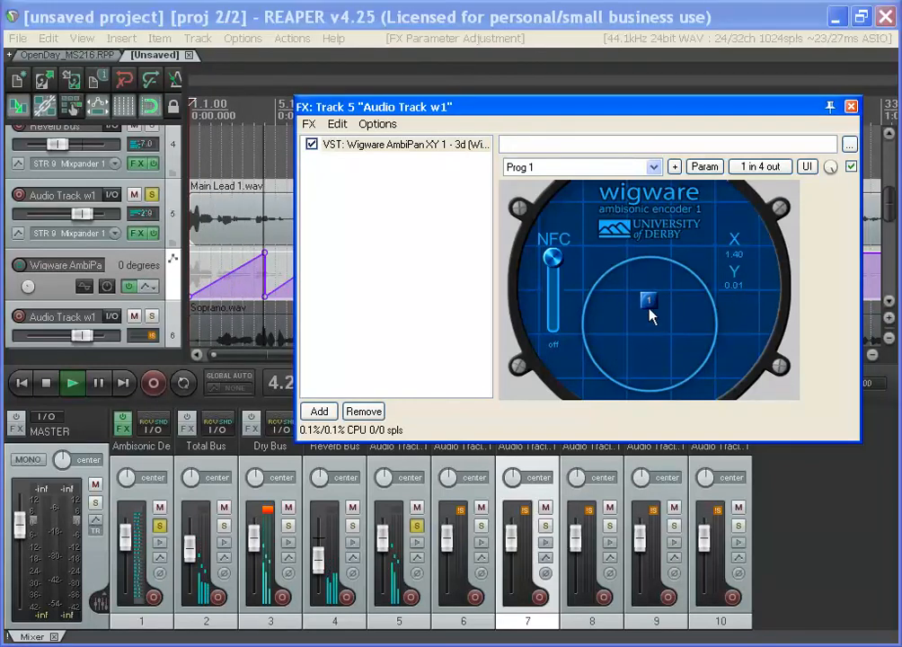
{"action": "left_click_drag", "start_coordinate": [647, 299], "coordinate": [591, 357]}
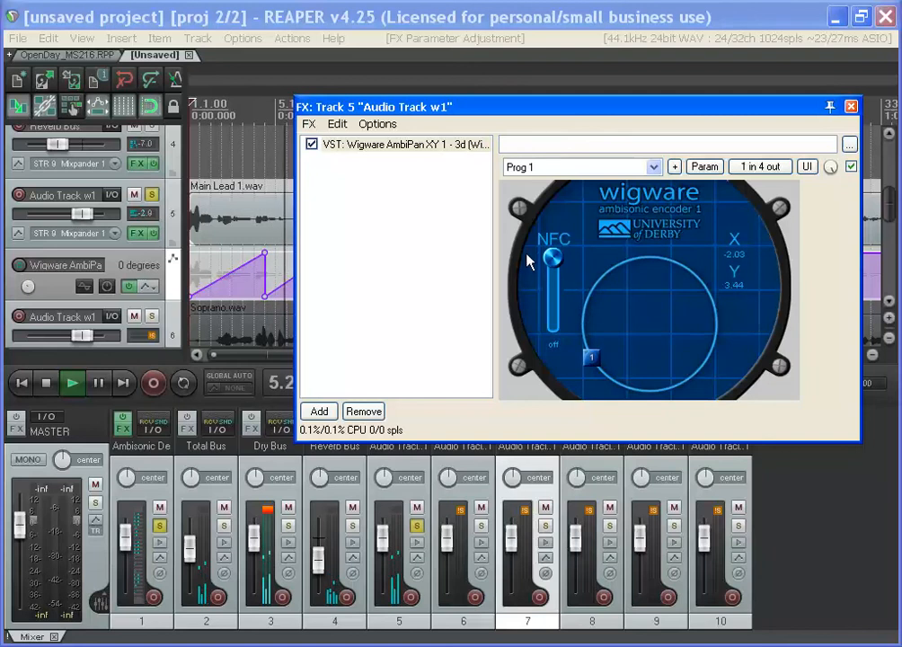
{"action": "left_click_drag", "start_coordinate": [591, 357], "coordinate": [708, 355]}
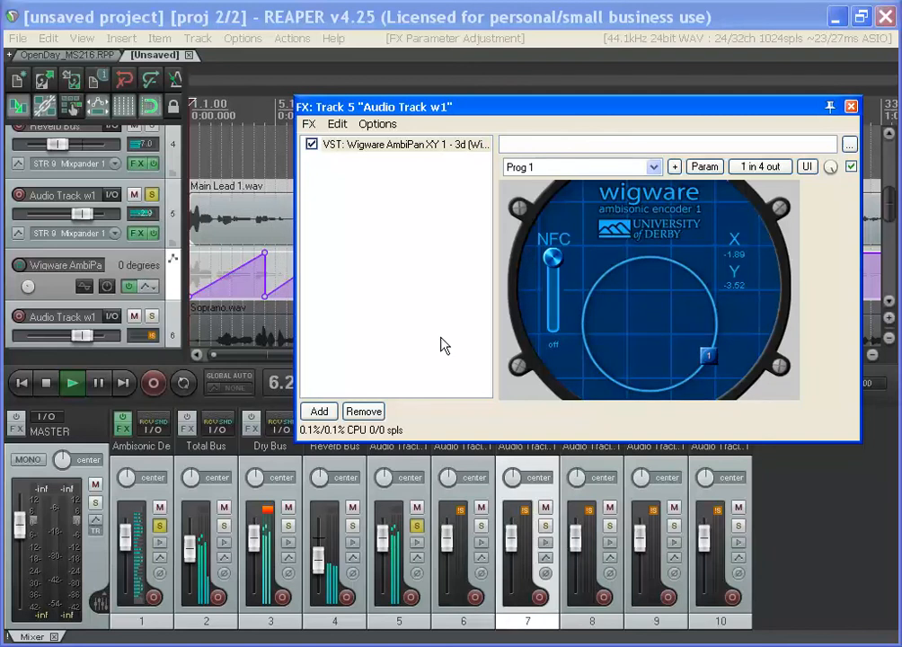
{"action": "left_click_drag", "start_coordinate": [708, 355], "coordinate": [650, 257]}
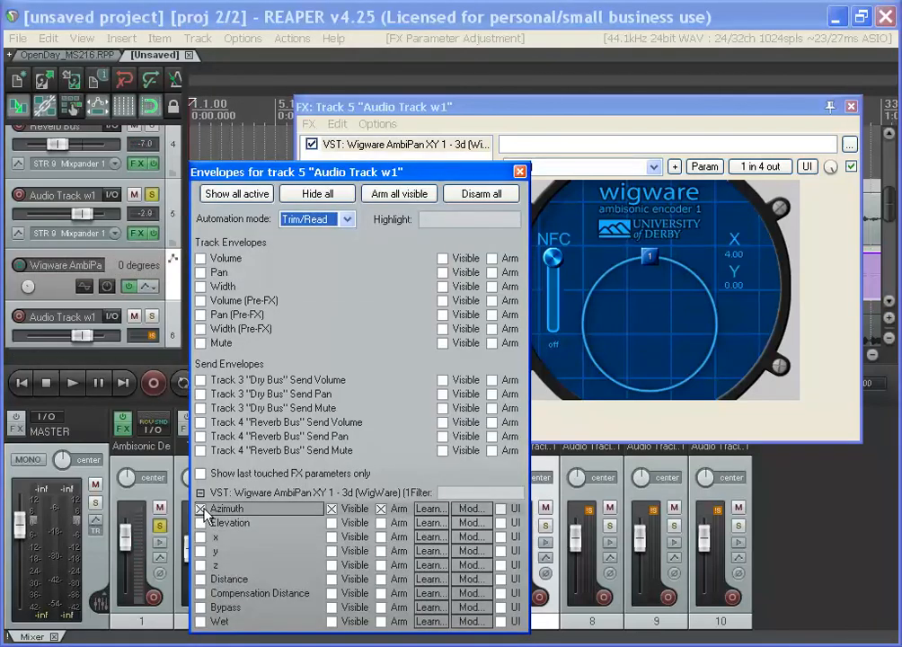
Add a Distance automation lane and close the envelope settings window
{"action": "left_click", "coordinate": [202, 578]}
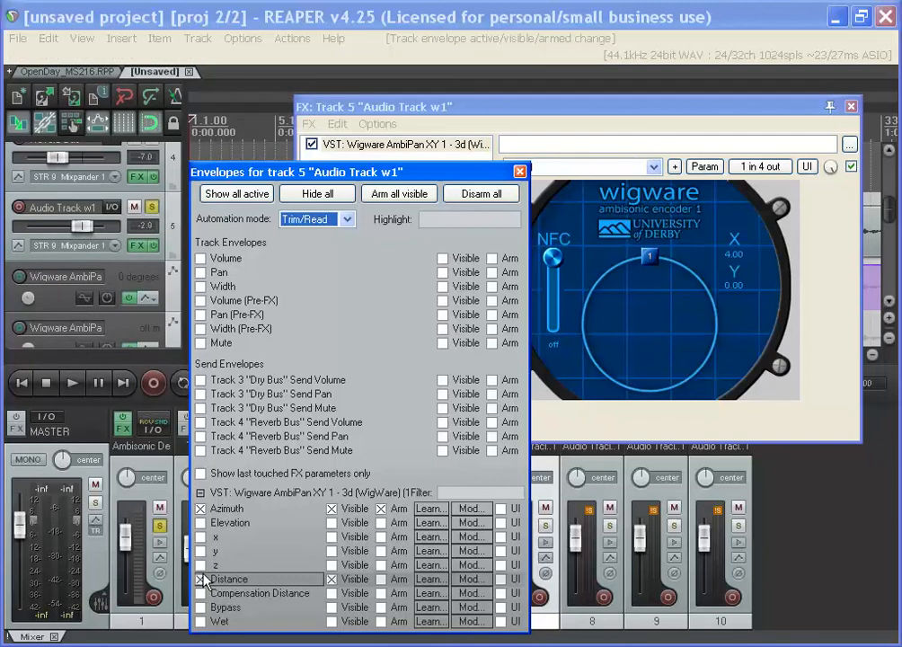
{"action": "left_click", "coordinate": [518, 170]}
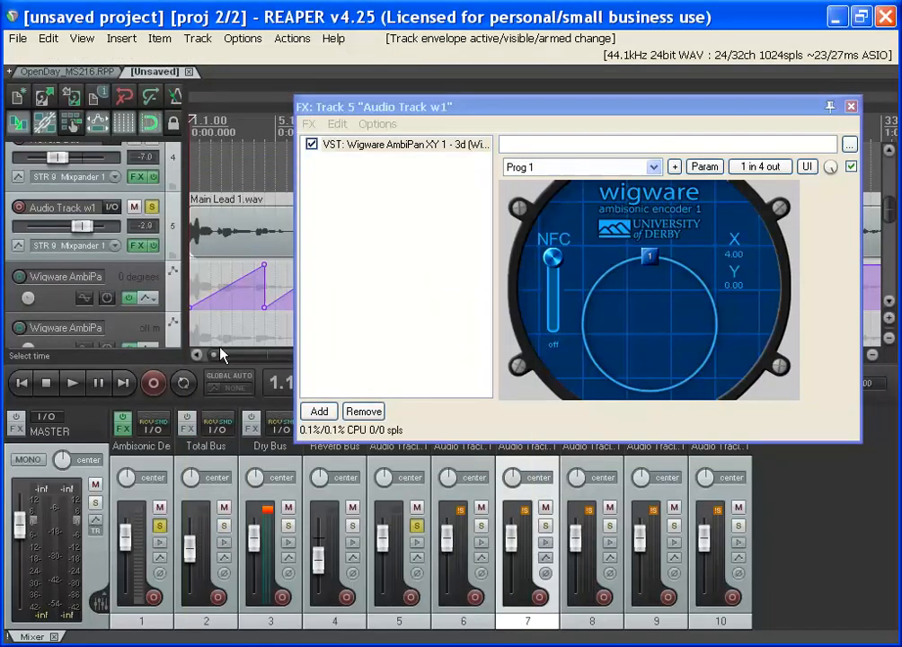
{"action": "scroll", "scroll_direction": "down", "scroll_amount": 3}
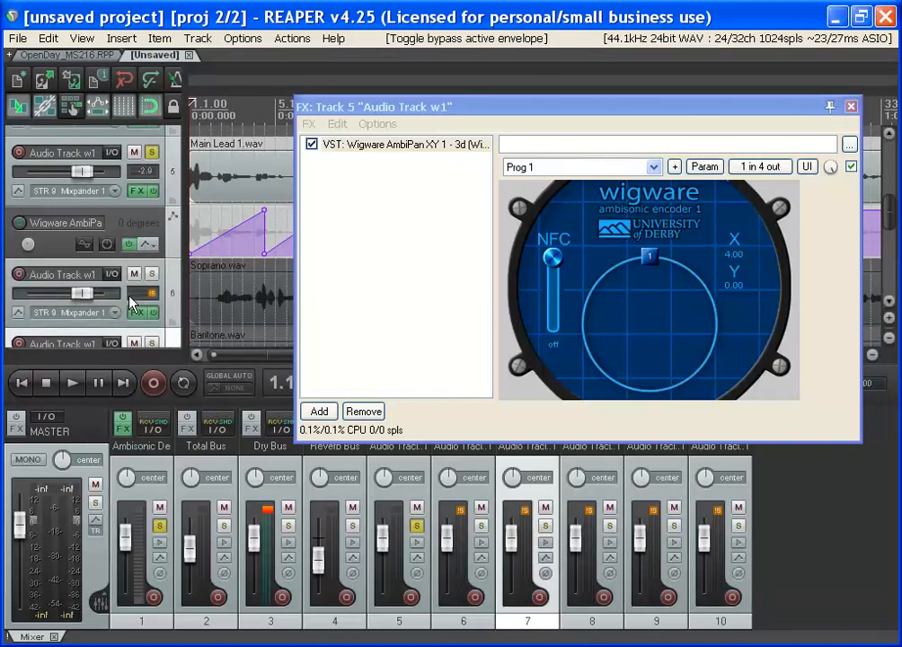
{"action": "mouse_move", "coordinate": [18, 195]}
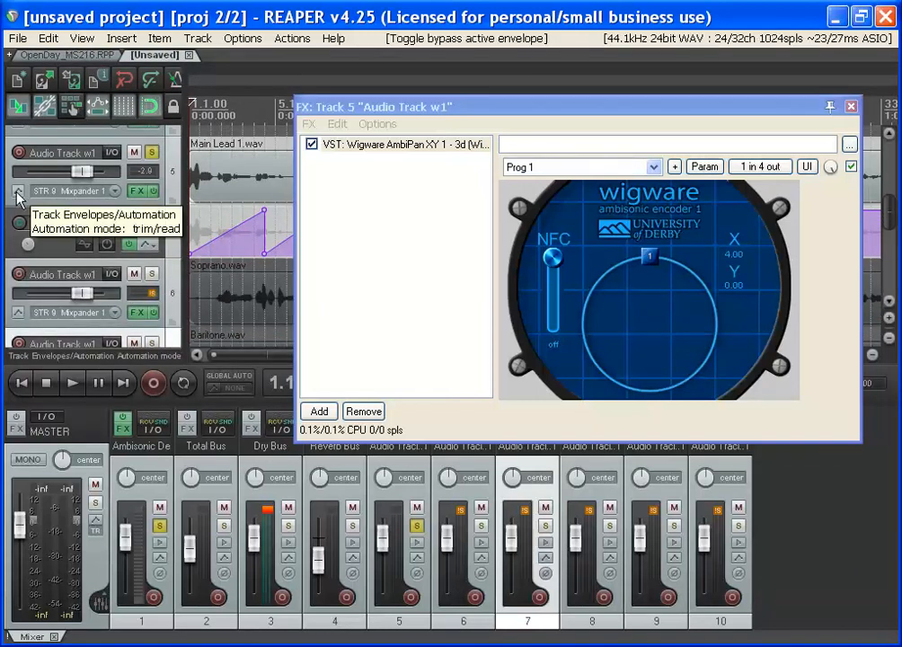
Open Audio Track w1's envelope settings and close them again
{"action": "left_click", "coordinate": [18, 190]}
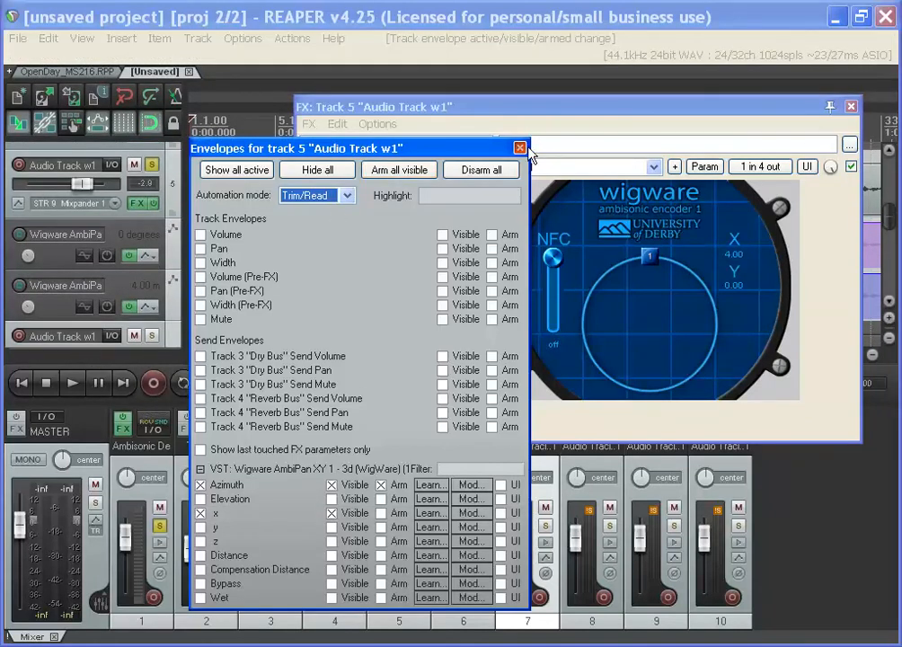
{"action": "left_click", "coordinate": [519, 148]}
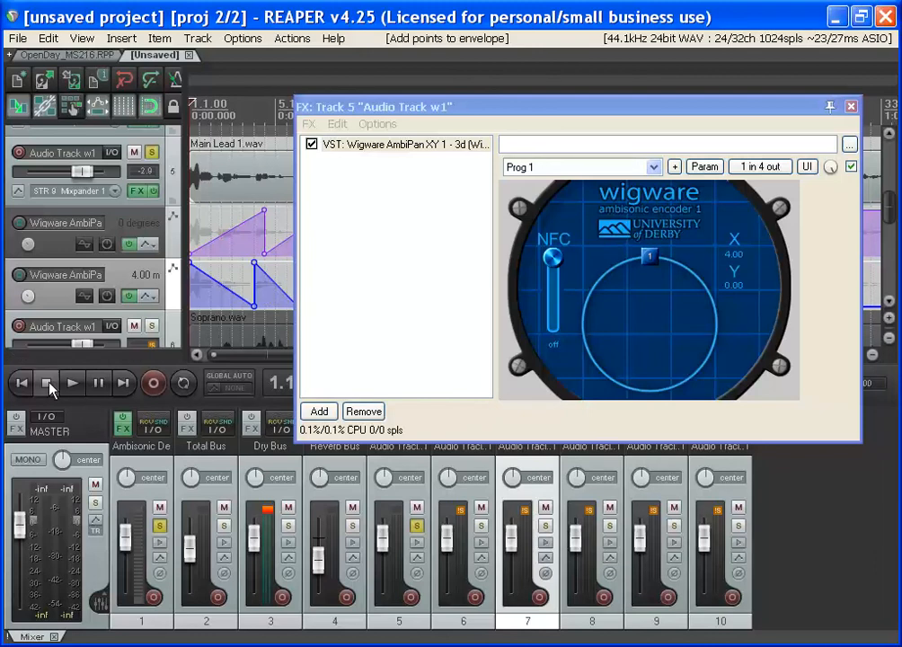
Replay the project from the start, dragging the AmbiPan source around, then stop playback
{"action": "left_click", "coordinate": [46, 383]}
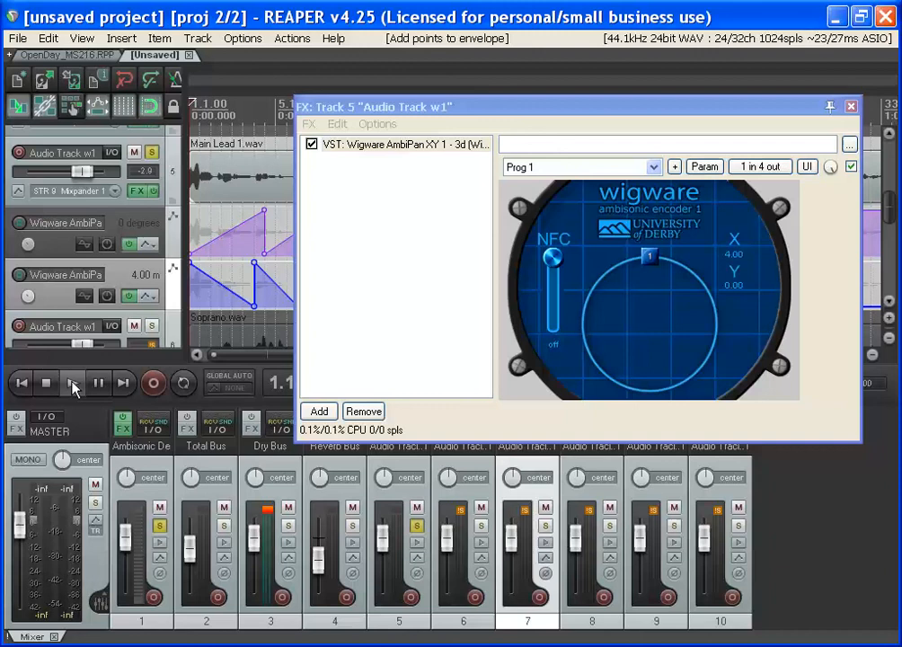
{"action": "left_click", "coordinate": [72, 382]}
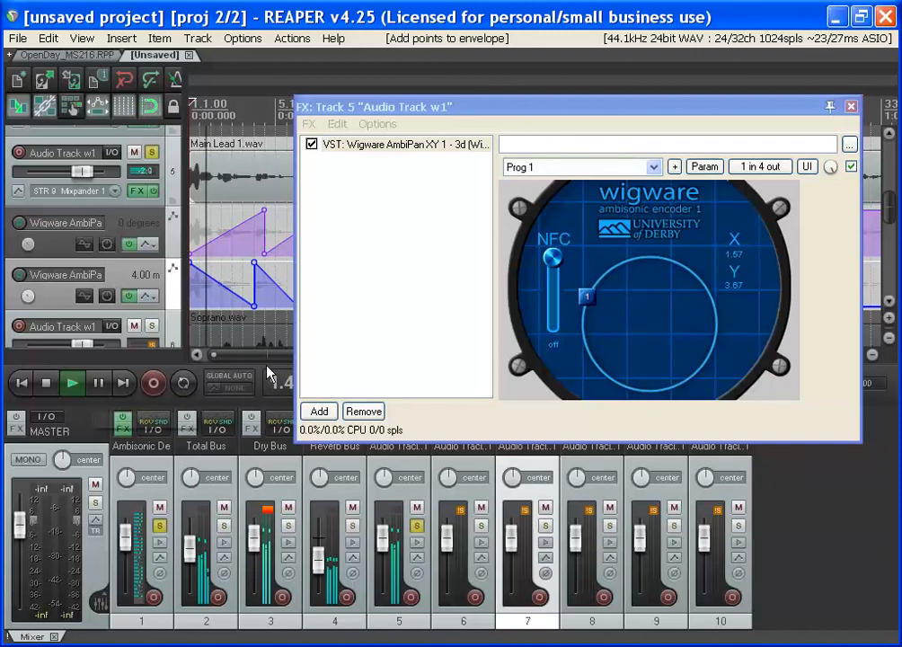
{"action": "left_click_drag", "start_coordinate": [587, 297], "coordinate": [652, 339]}
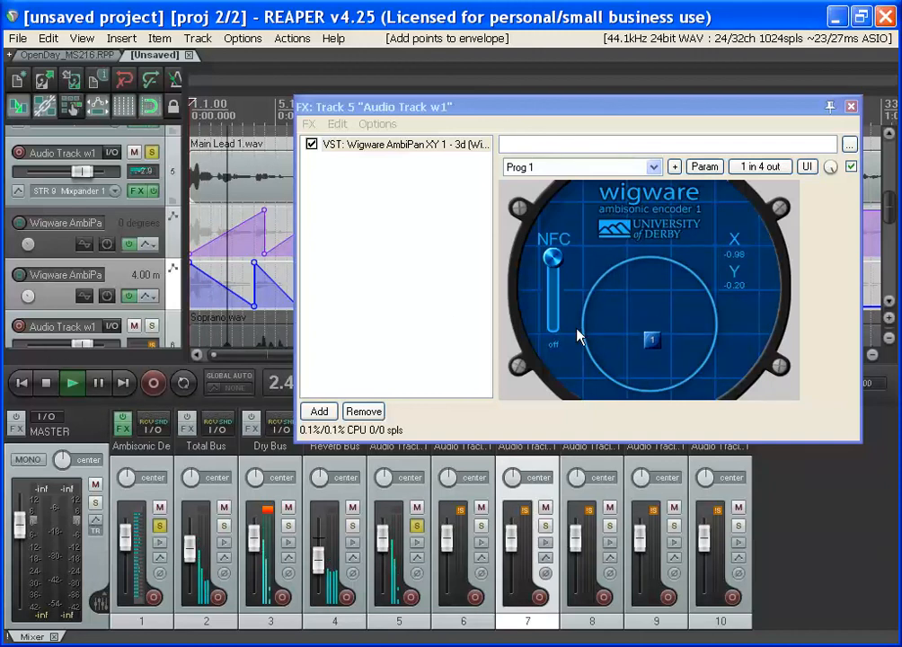
{"action": "left_click_drag", "start_coordinate": [651, 339], "coordinate": [696, 371]}
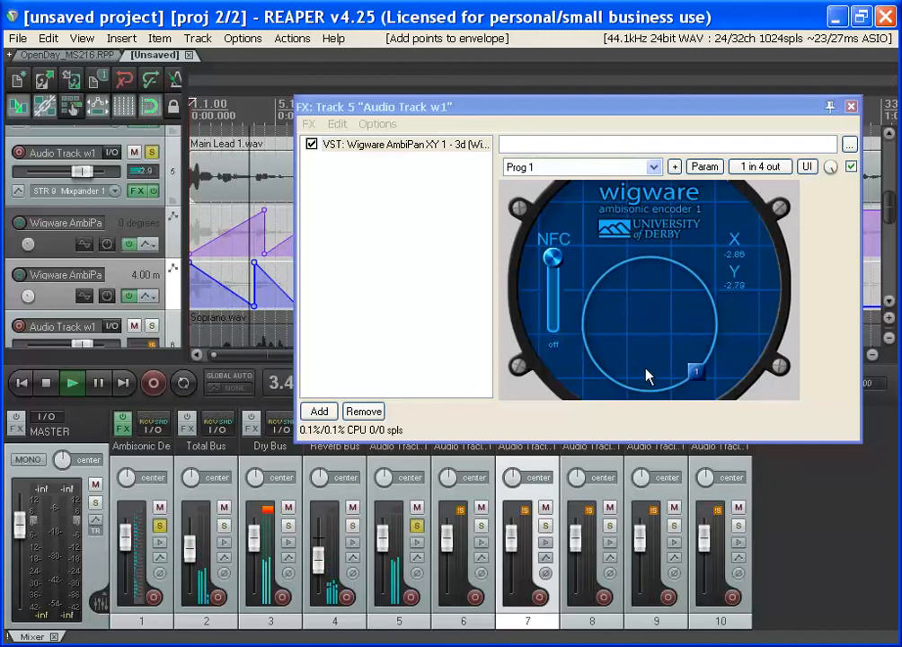
{"action": "left_click_drag", "start_coordinate": [696, 371], "coordinate": [639, 315]}
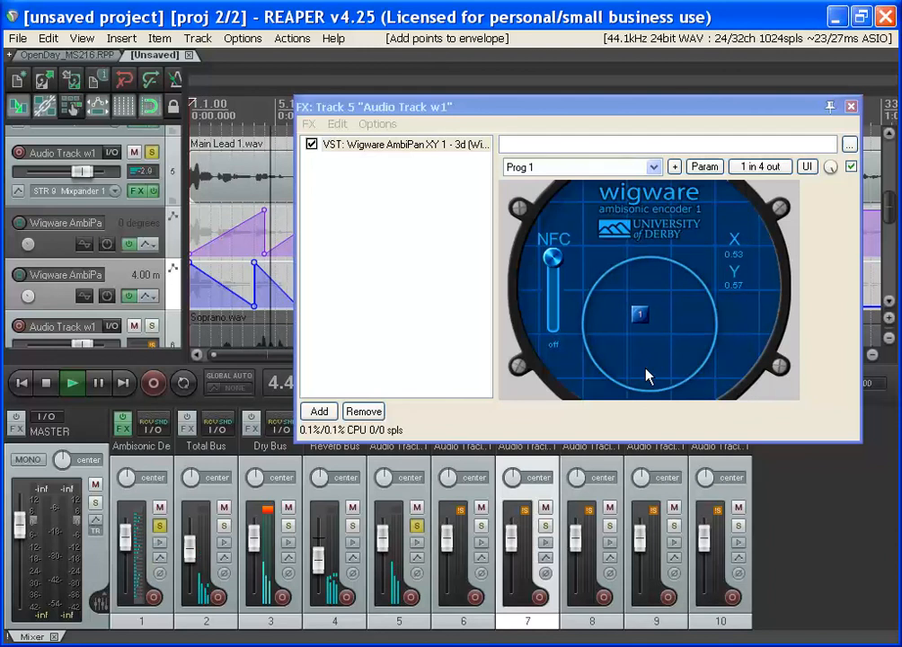
{"action": "left_click_drag", "start_coordinate": [639, 314], "coordinate": [631, 382]}
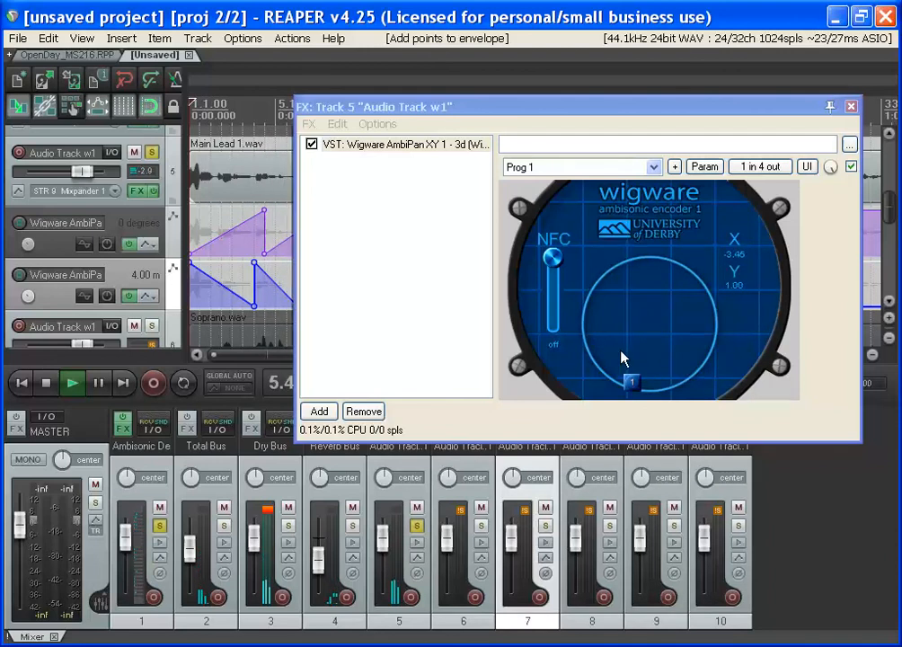
{"action": "left_click_drag", "start_coordinate": [632, 381], "coordinate": [696, 371]}
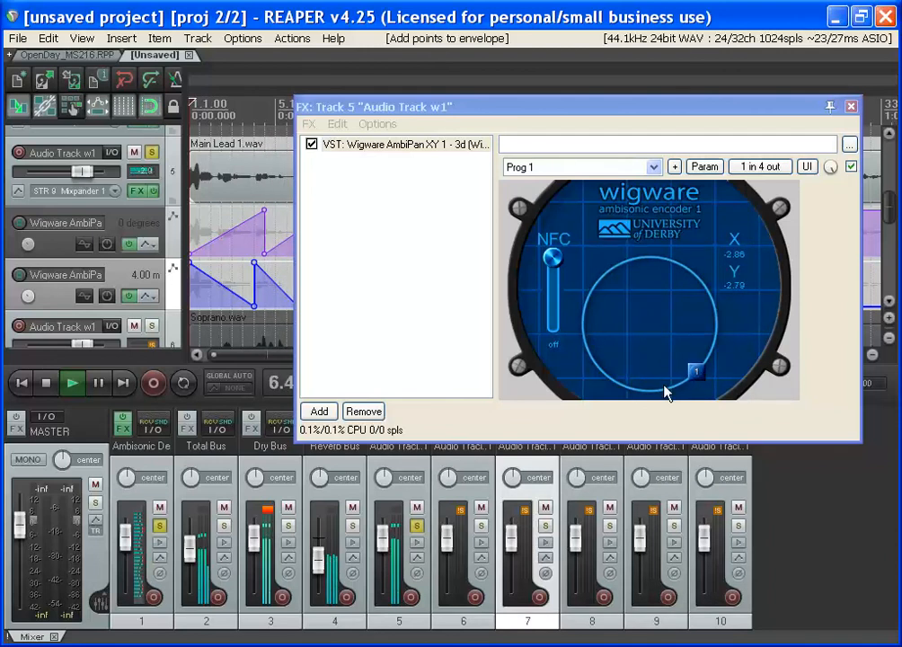
{"action": "left_click_drag", "start_coordinate": [696, 371], "coordinate": [647, 389]}
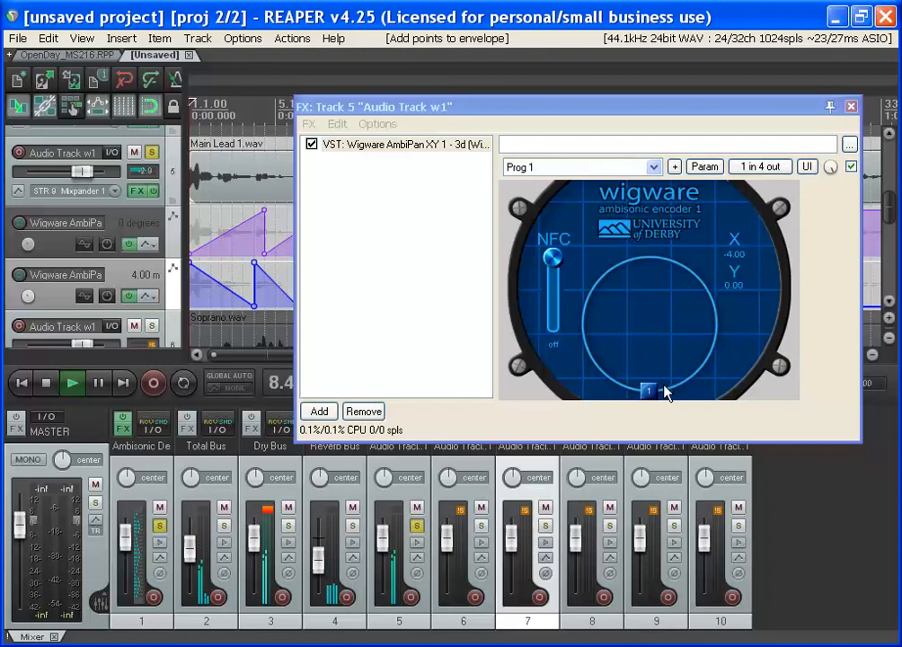
{"action": "mouse_move", "coordinate": [56, 326]}
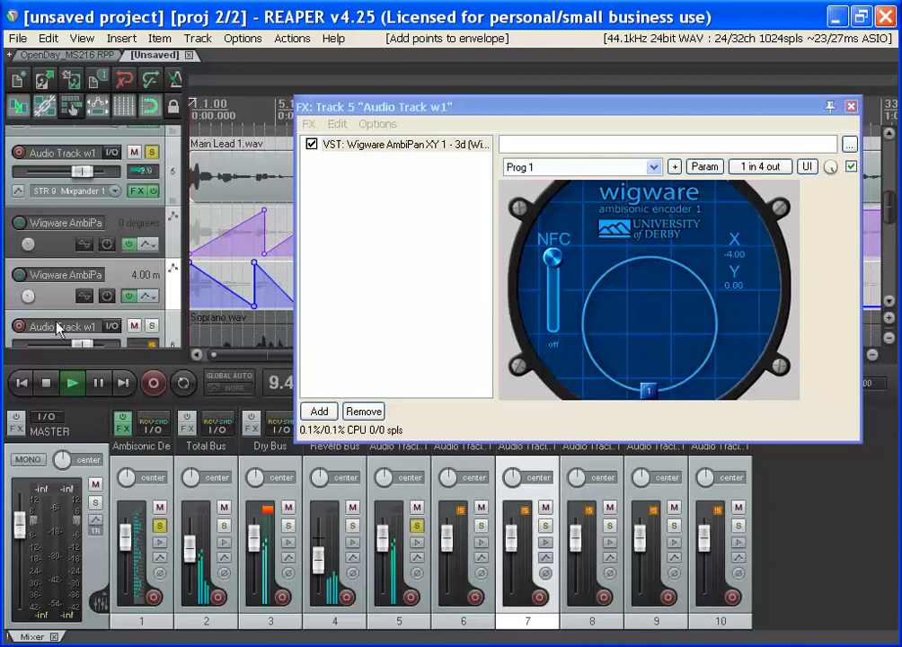
{"action": "left_click", "coordinate": [46, 383]}
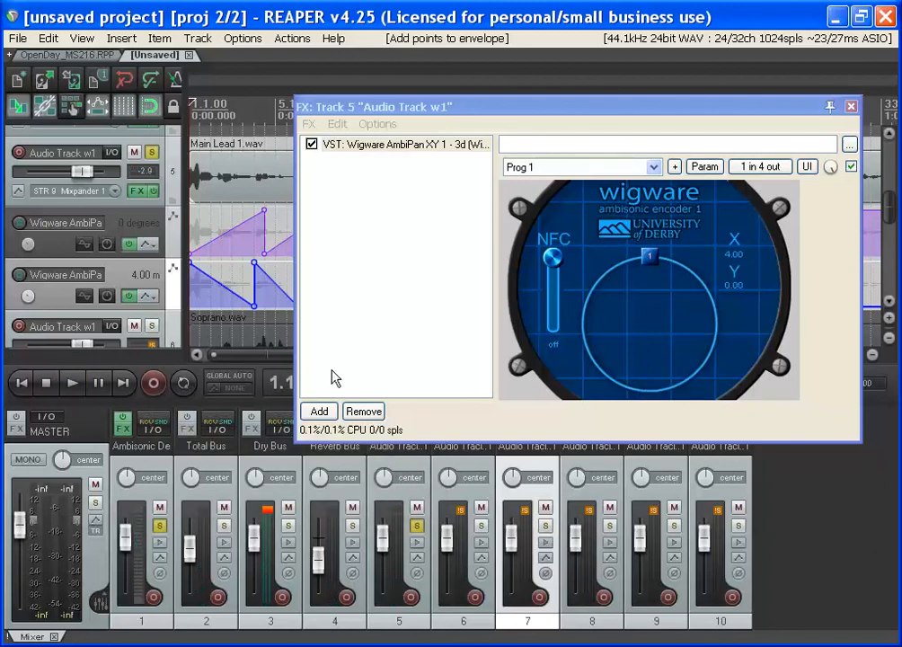
{"action": "mouse_move", "coordinate": [128, 293]}
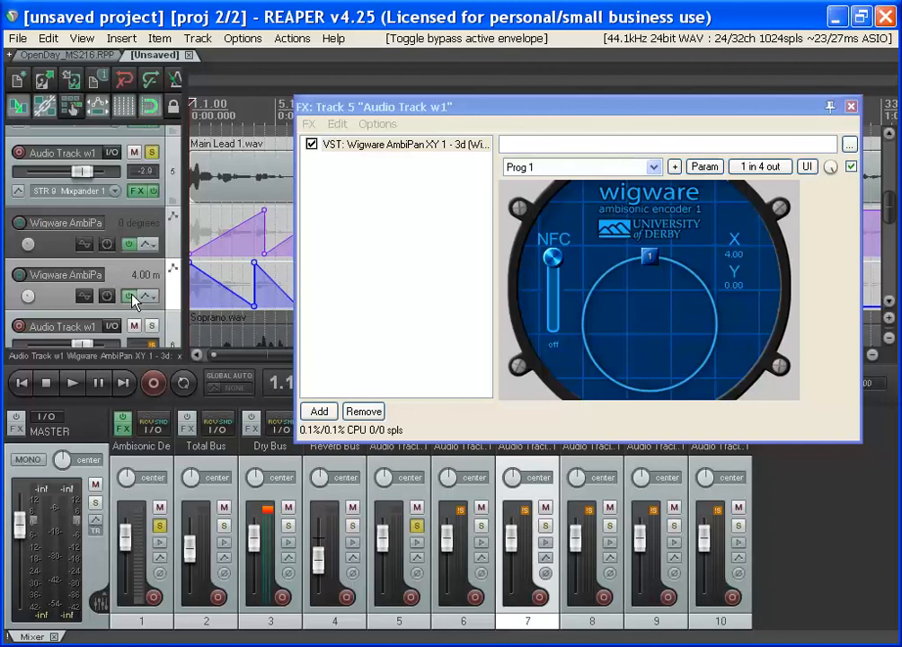
{"action": "mouse_move", "coordinate": [110, 296]}
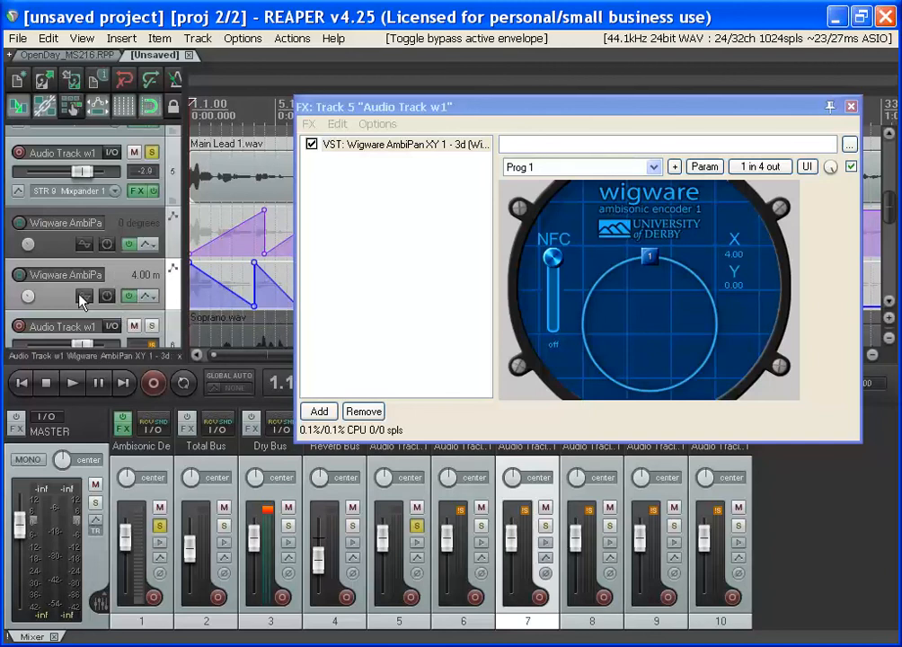
{"action": "mouse_move", "coordinate": [81, 278]}
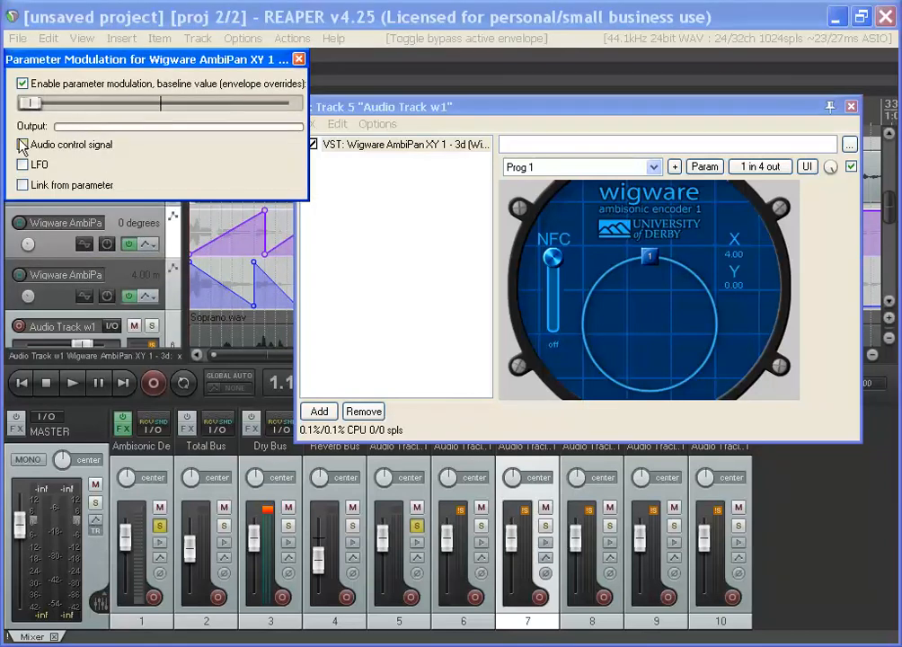
Toggle Azimuth's audio control signal on and off, leave it off, and close Parameter Modulation
{"action": "left_click", "coordinate": [22, 145]}
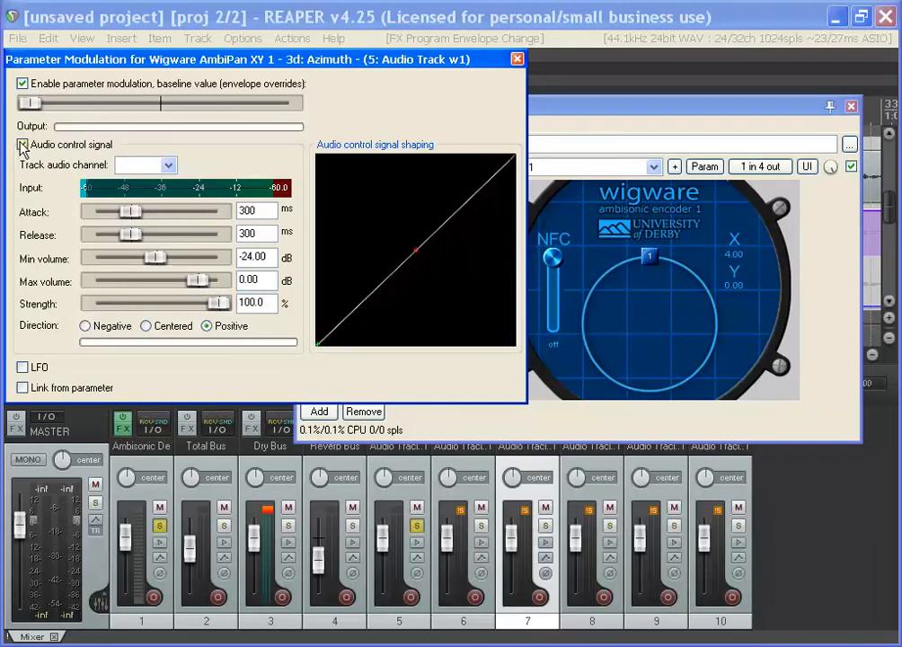
{"action": "left_click", "coordinate": [21, 145]}
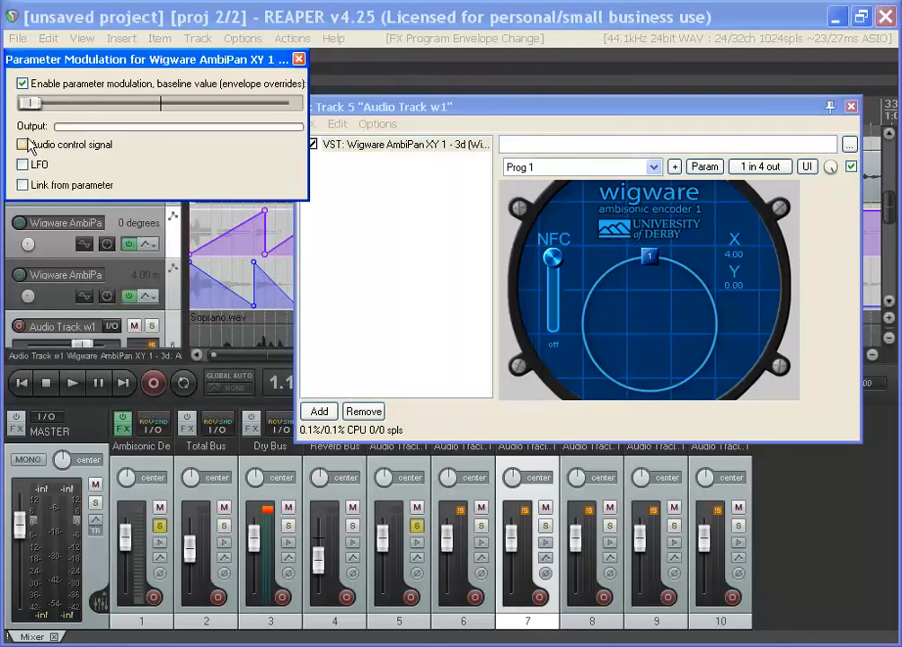
{"action": "left_click", "coordinate": [23, 145]}
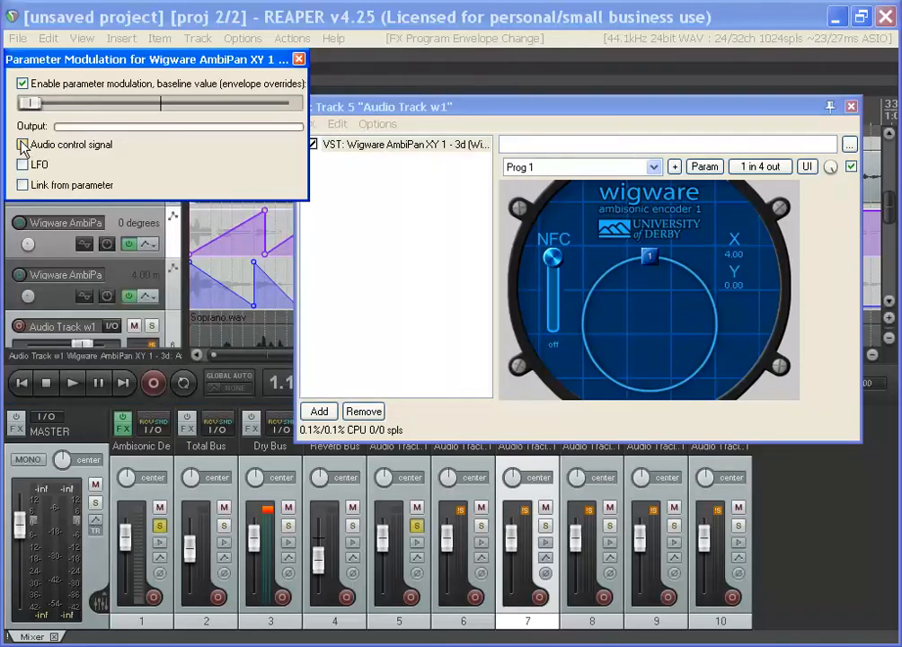
{"action": "left_click", "coordinate": [21, 145]}
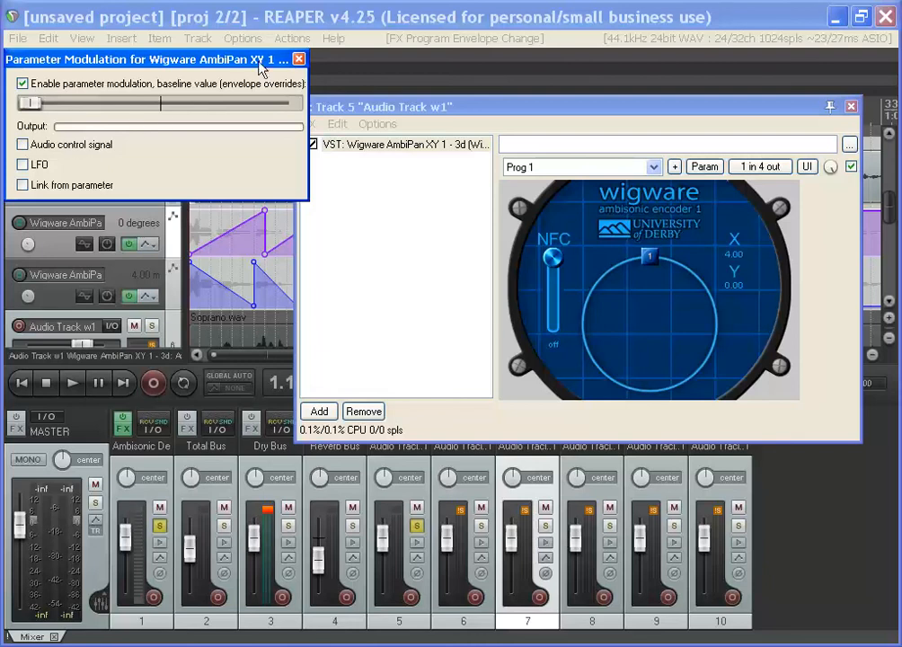
{"action": "left_click", "coordinate": [298, 59]}
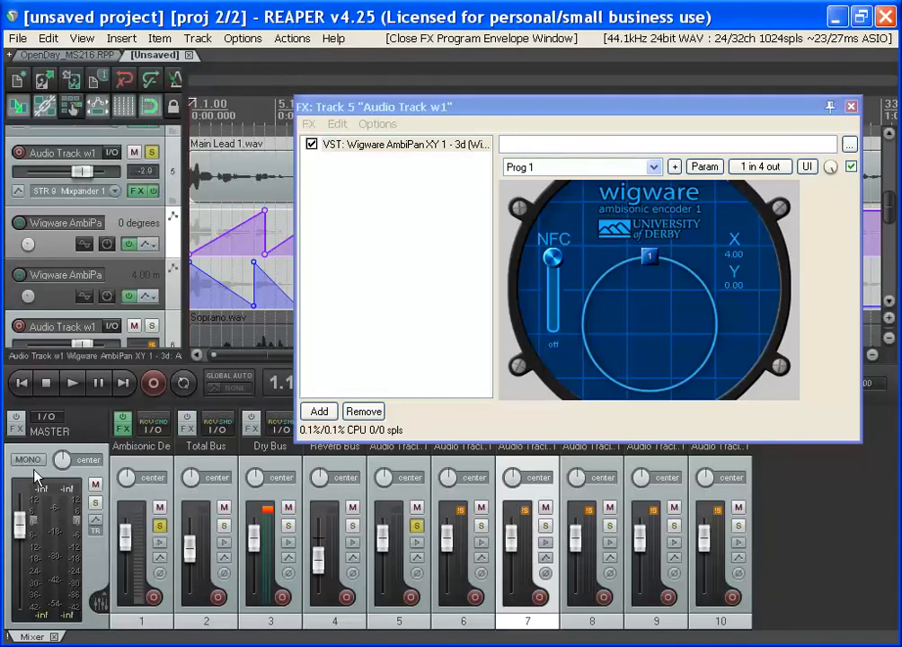